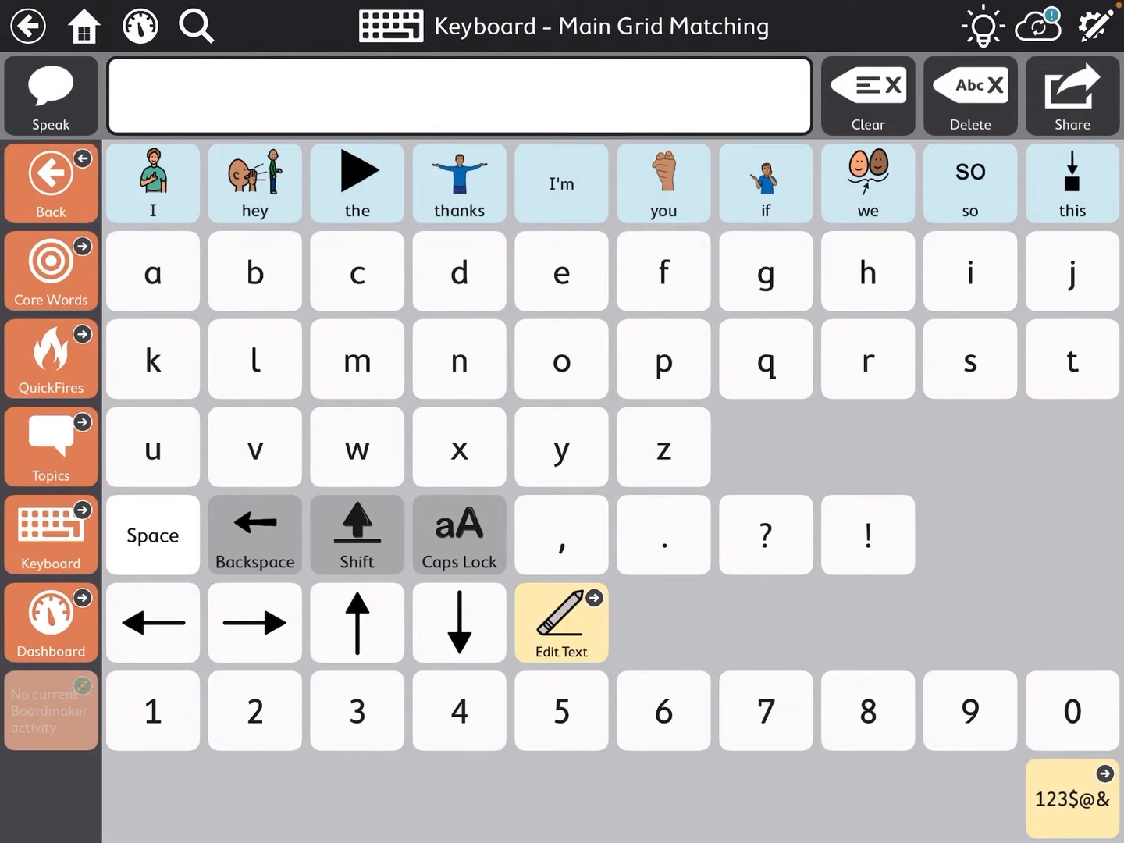
- Enter Edit mode on the Keyboard - Main Grid Matching page via the pencil icon
left_click(1095, 25)
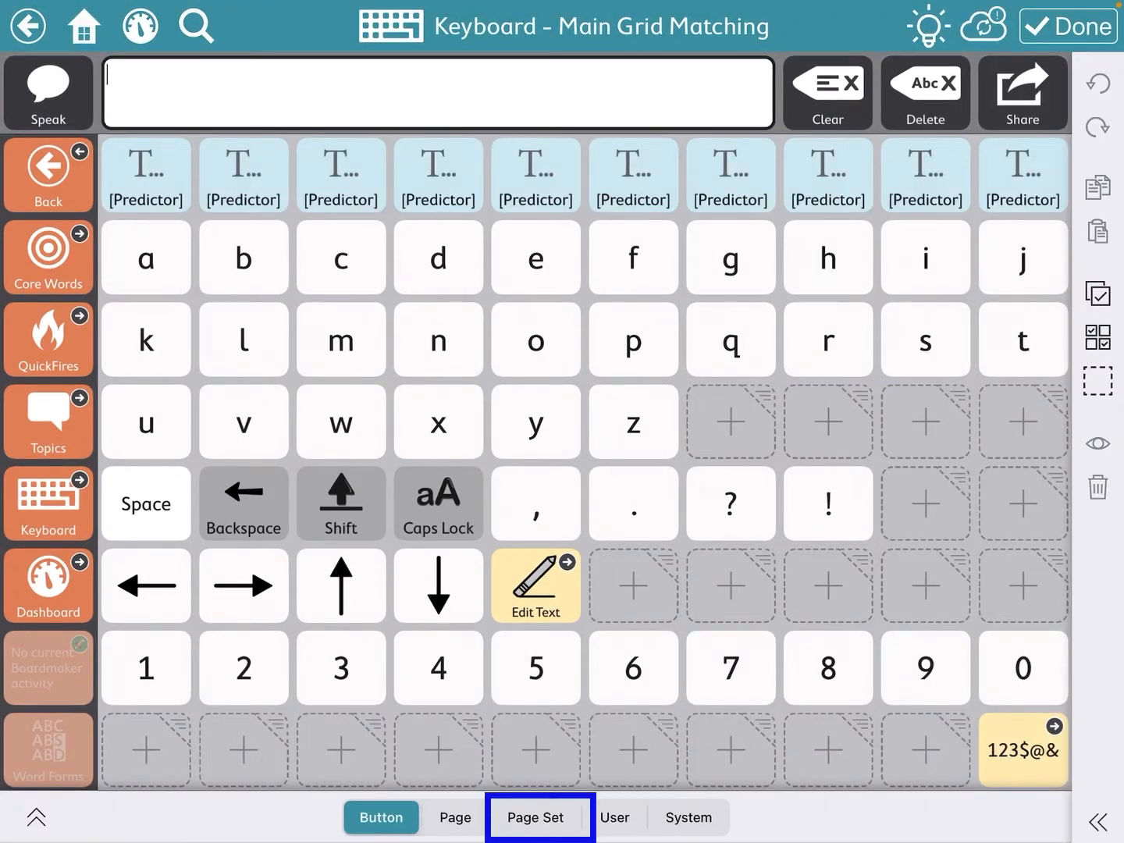
- Reach the Page Set settings' keyboard page picker and begin a page search
left_click(534, 819)
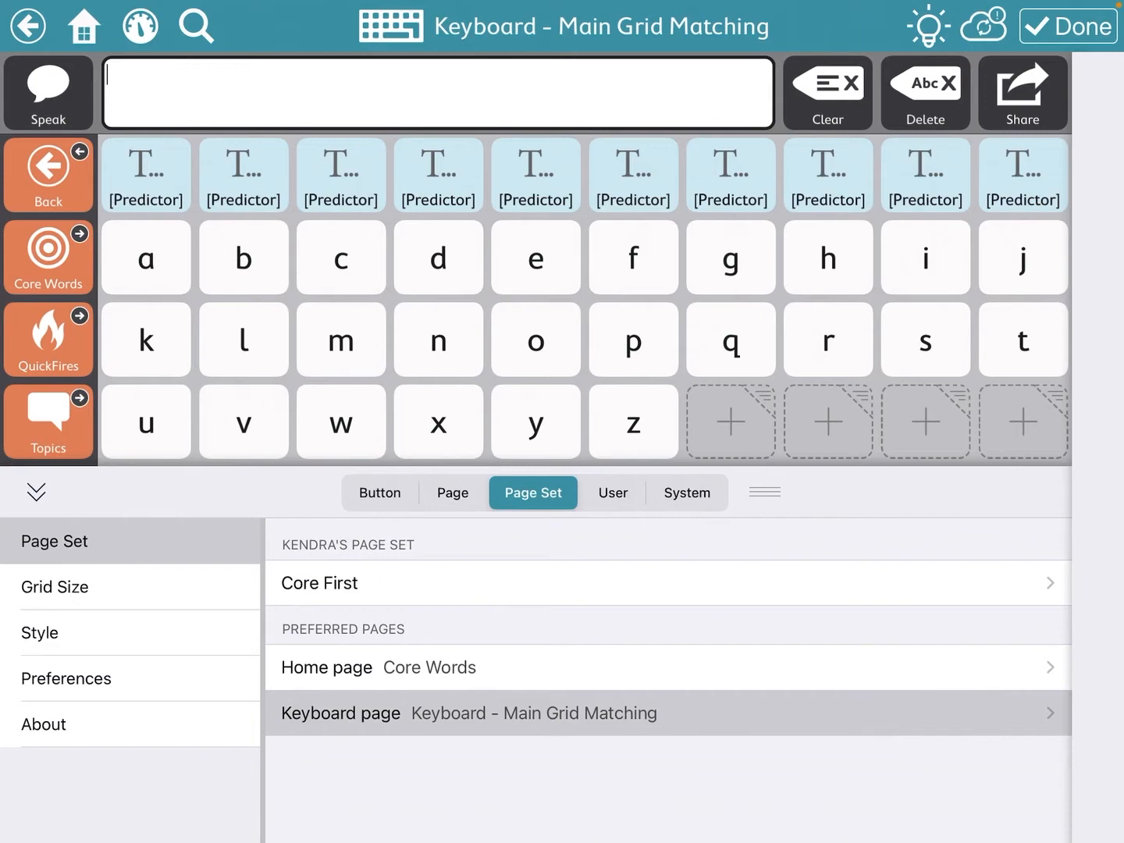
left_click(498, 712)
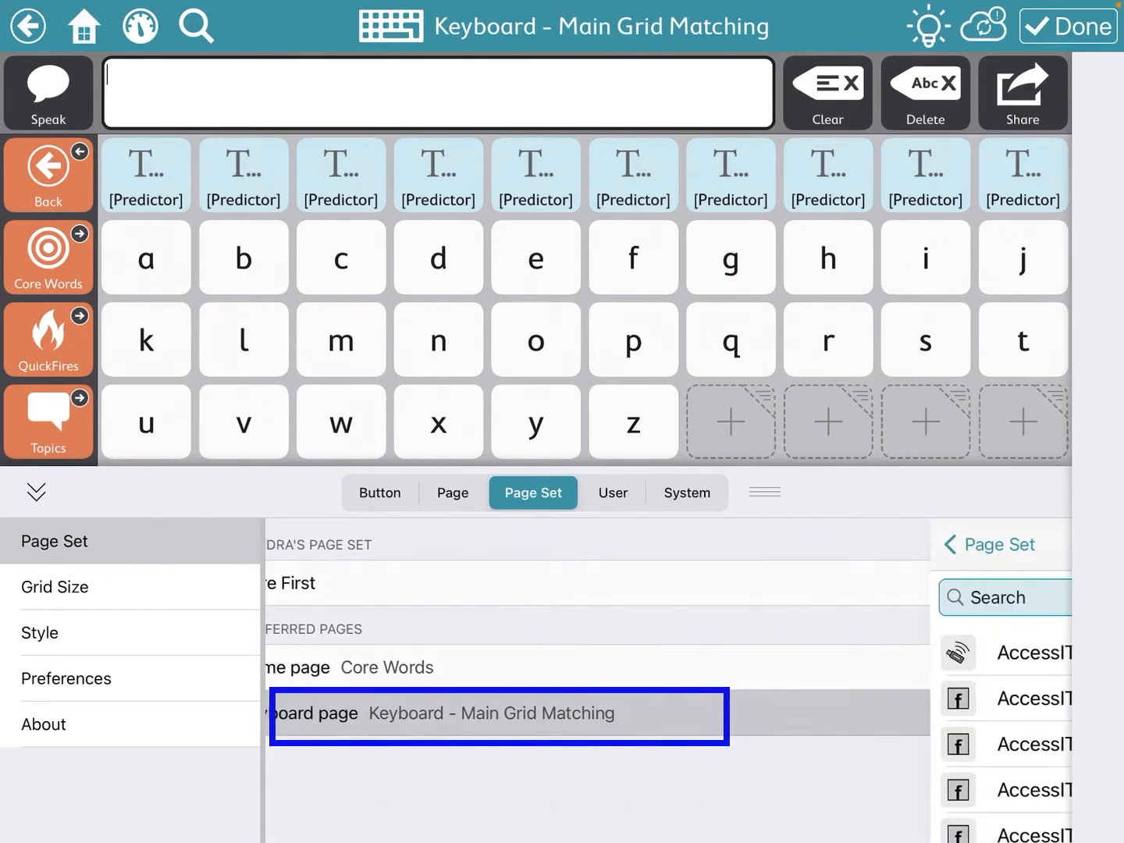
left_click(500, 716)
type("k")
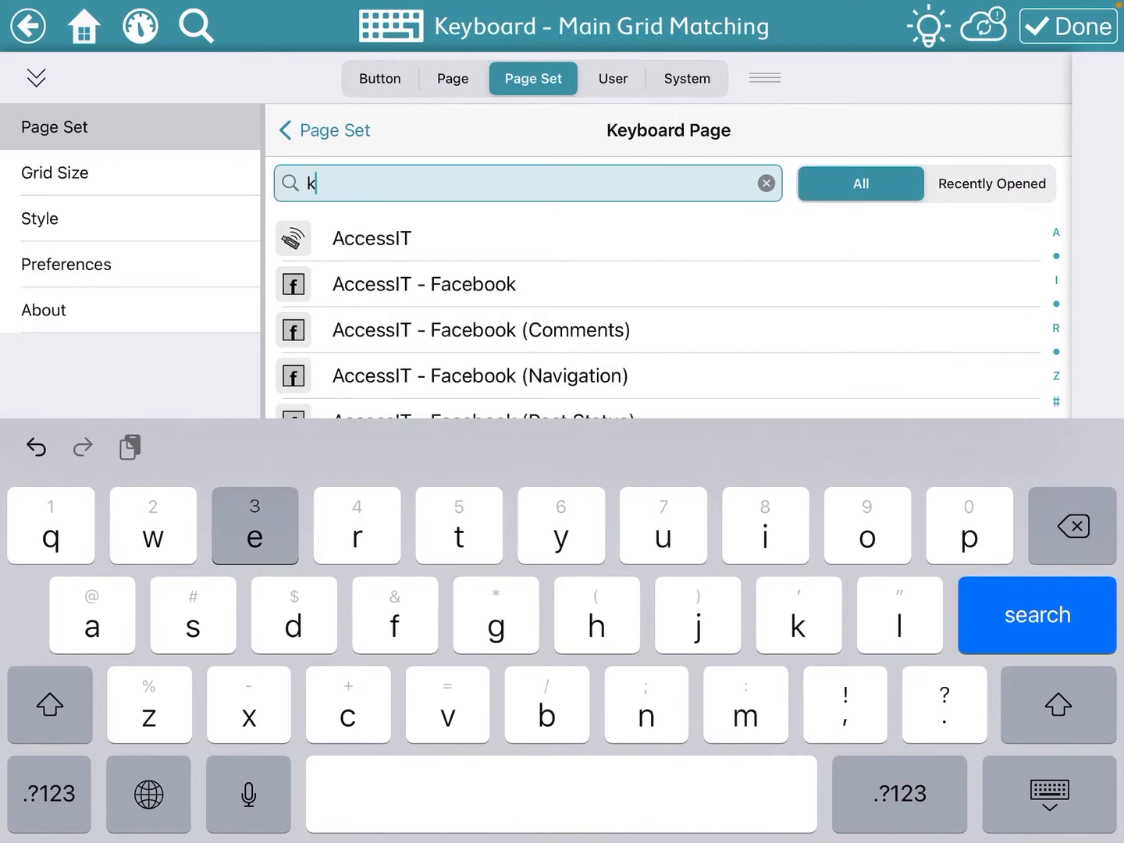
- Search 'keyboard' and choose Keyboard - Main QWERTY as the page set's keyboard page
type("eyboard")
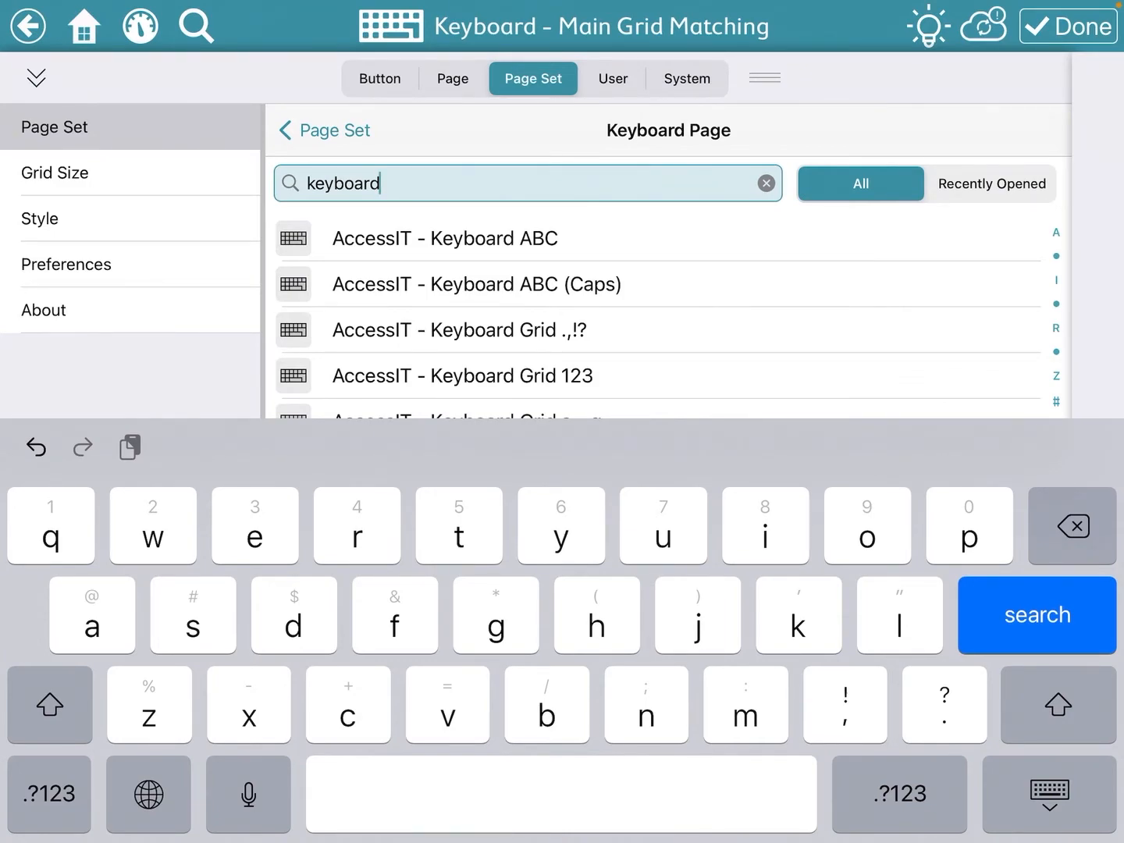
scroll("down", 3)
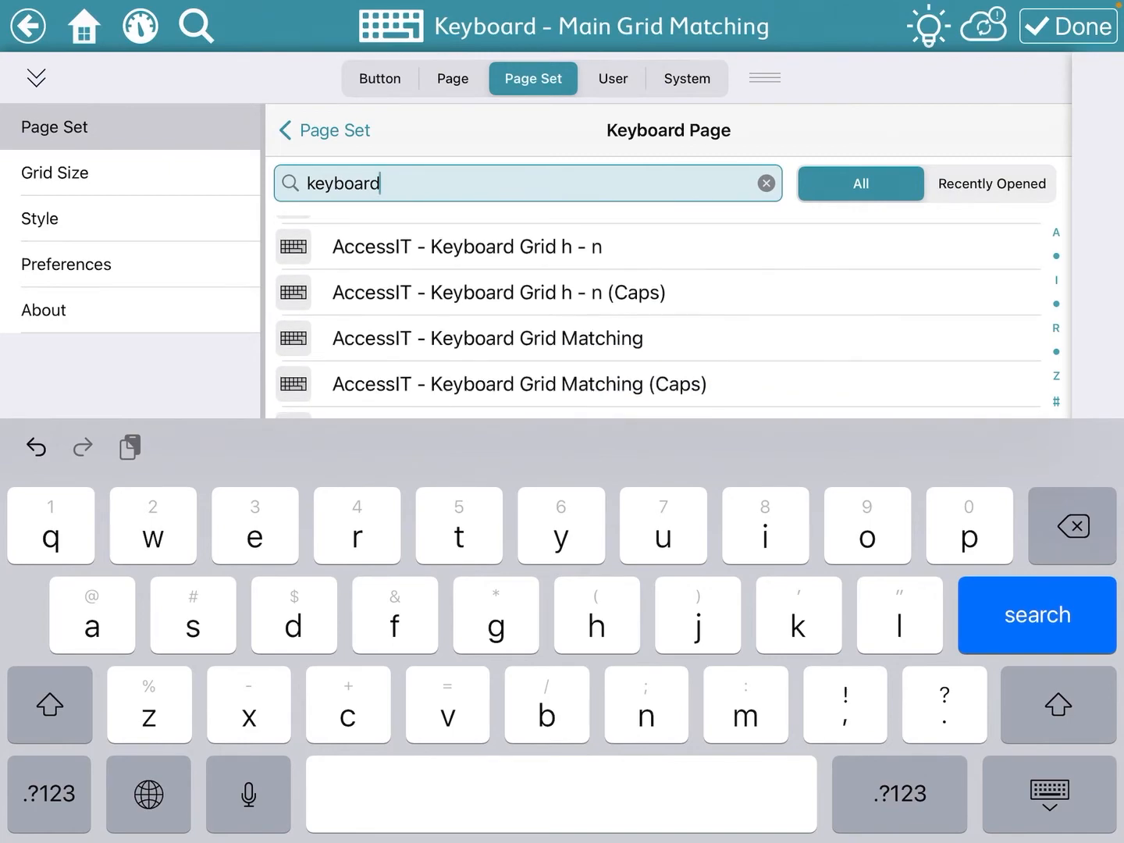
scroll("down", 3)
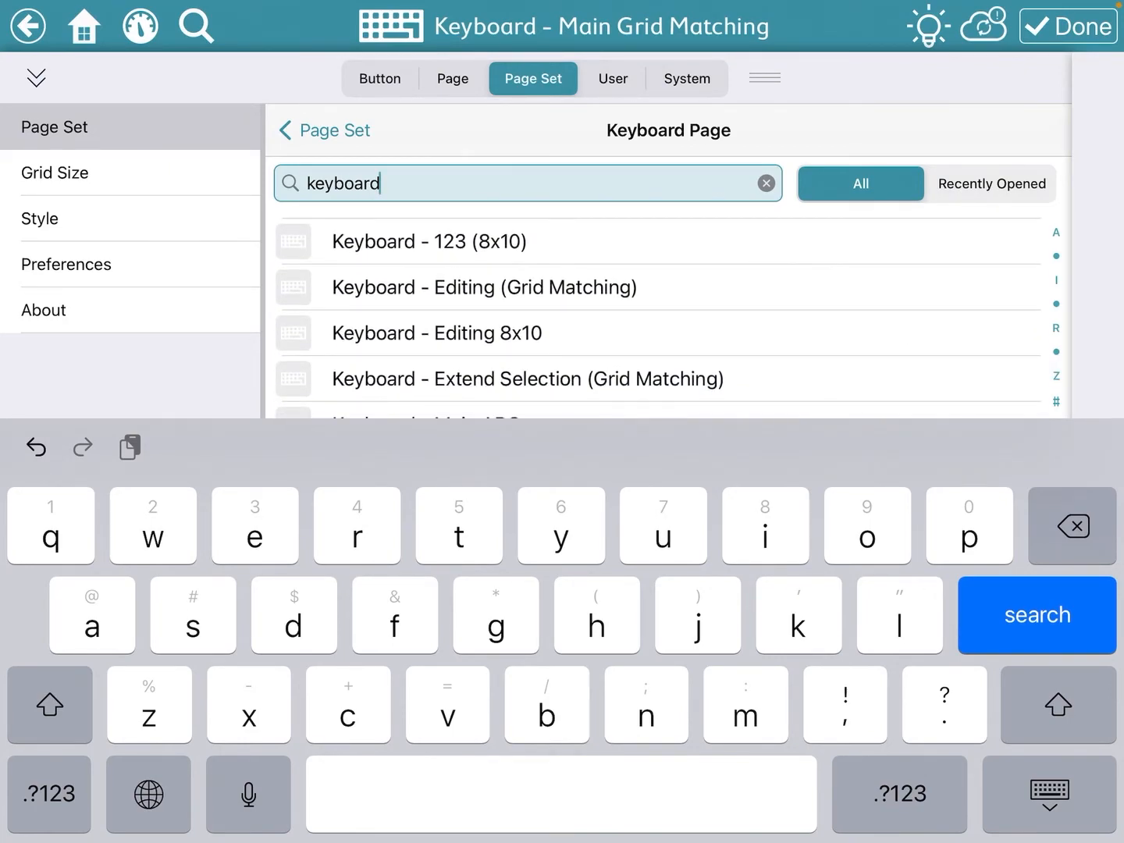
scroll("down", 3)
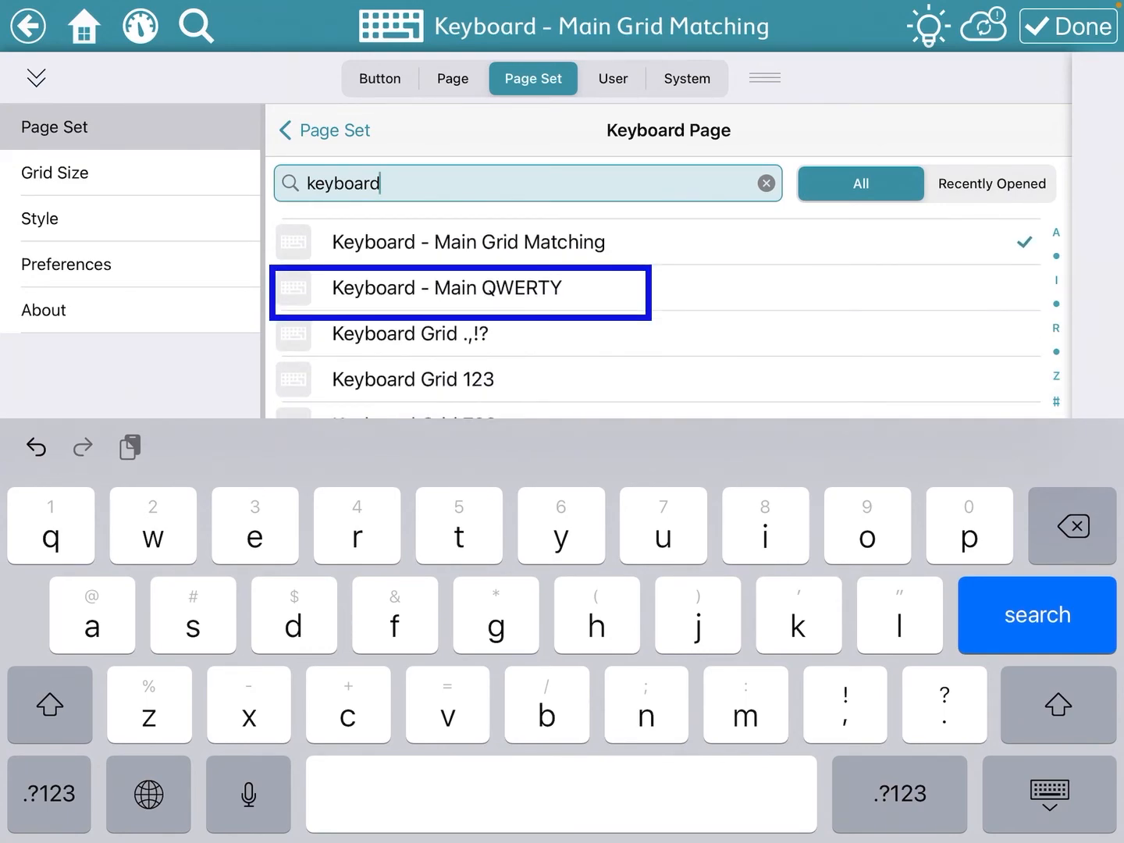
left_click(459, 292)
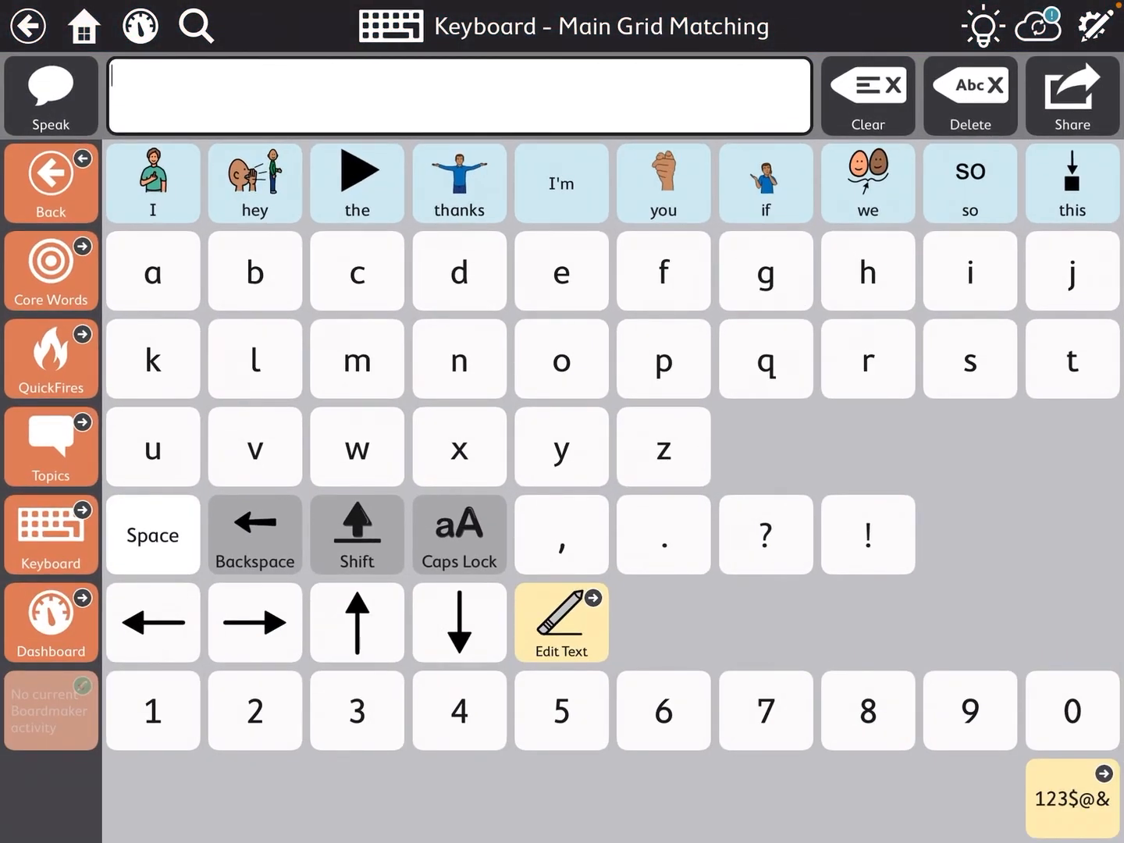
- From Core Words, launch the Keyboard button to confirm the QWERTY layout appears
left_click(50, 272)
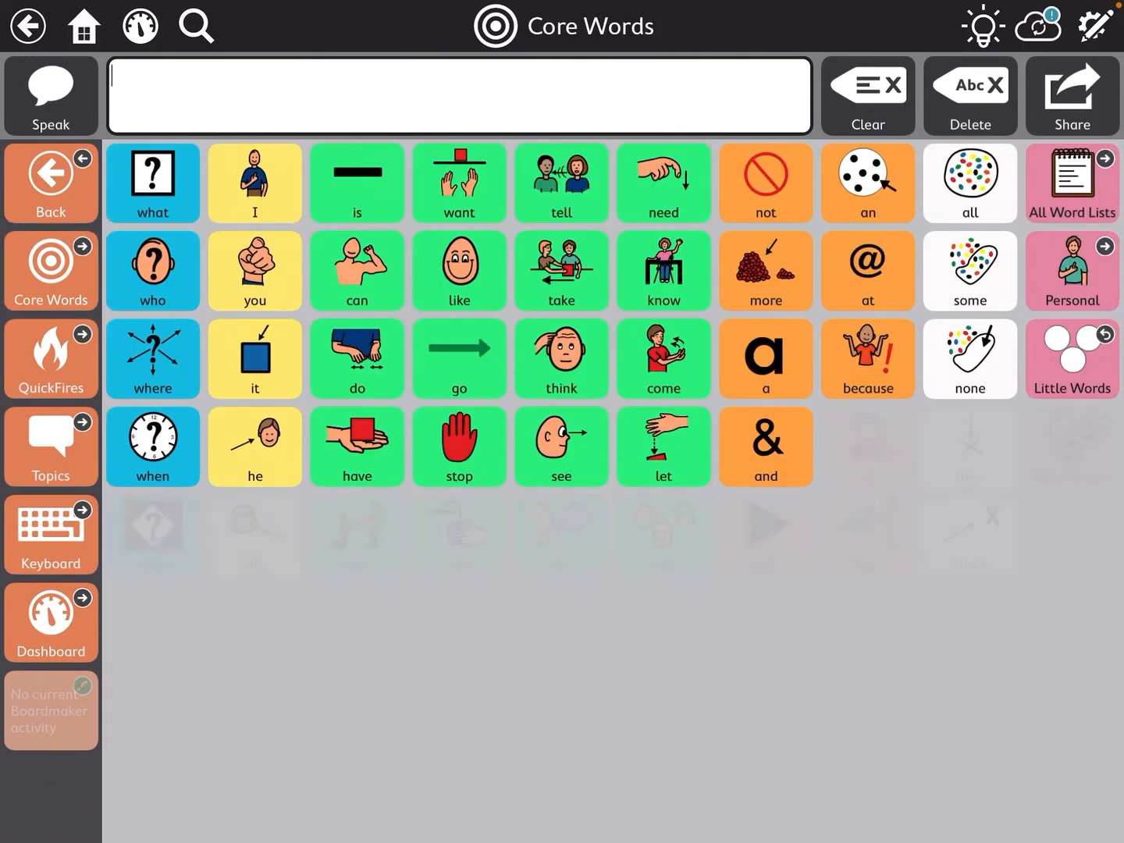
left_click(50, 534)
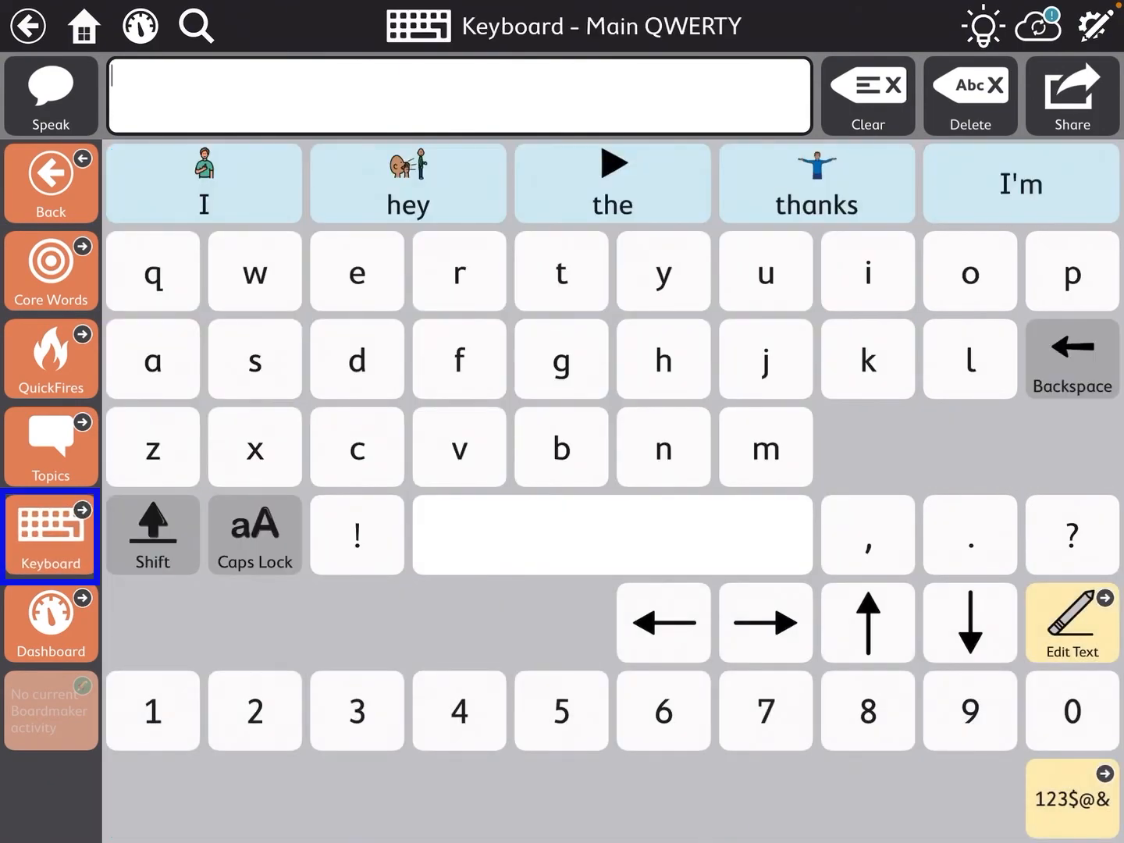